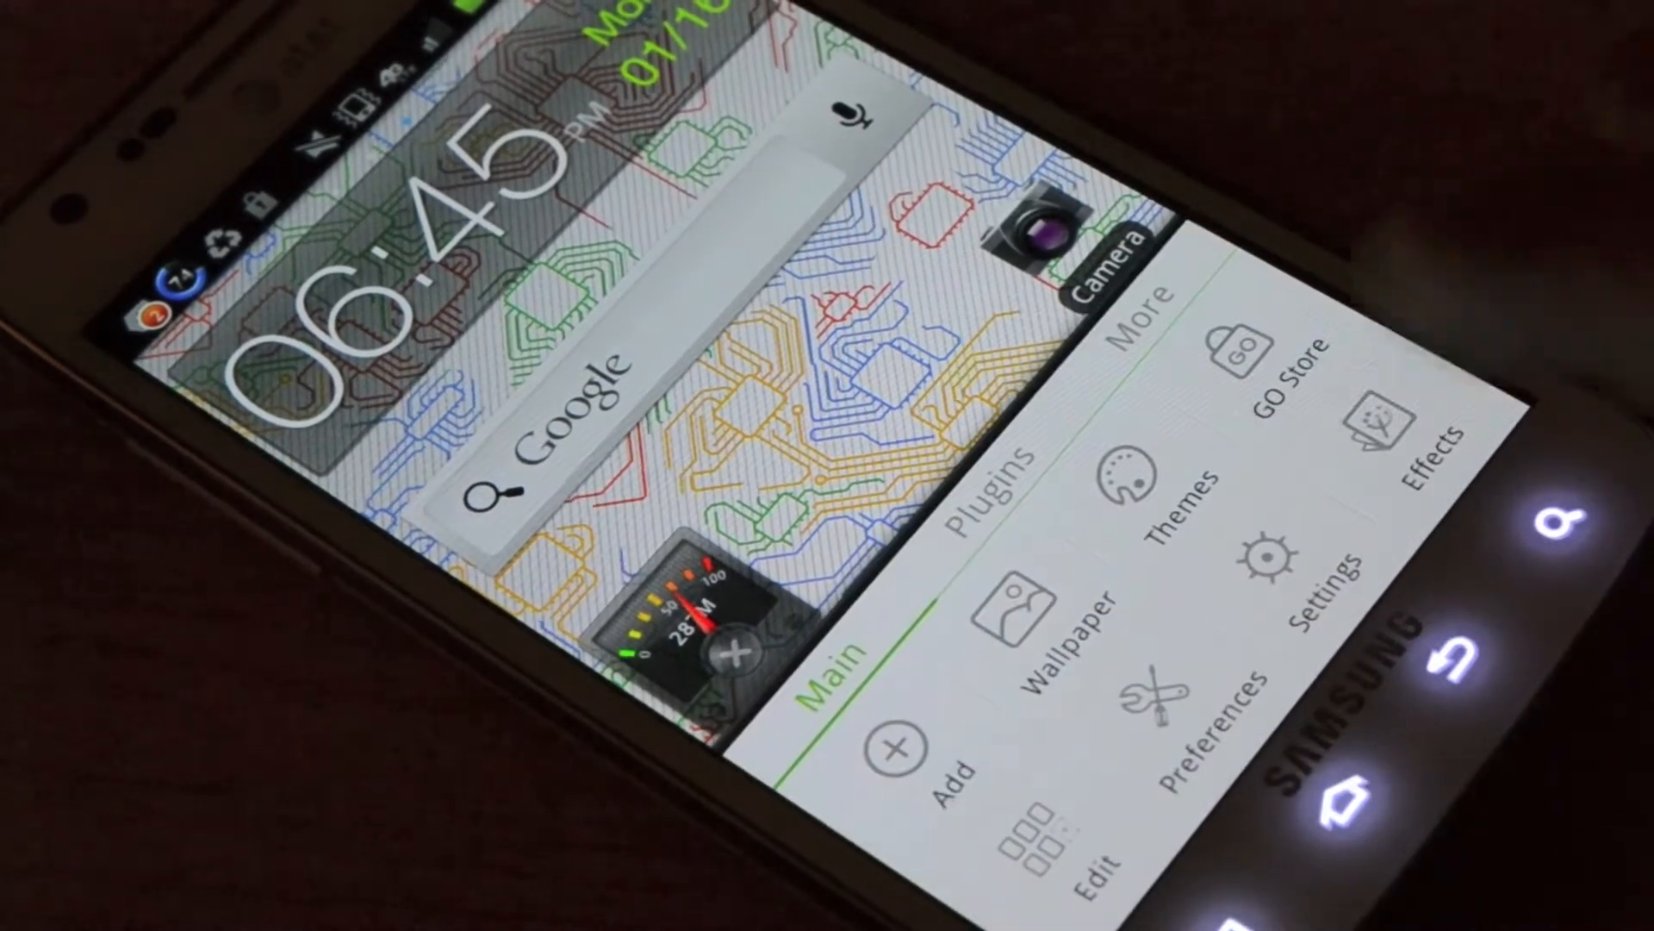
# Step: Open the Select wallpaper chooser listing Gallery, GO Wallpaper and Live wallpapers
pyautogui.click(1029, 591)
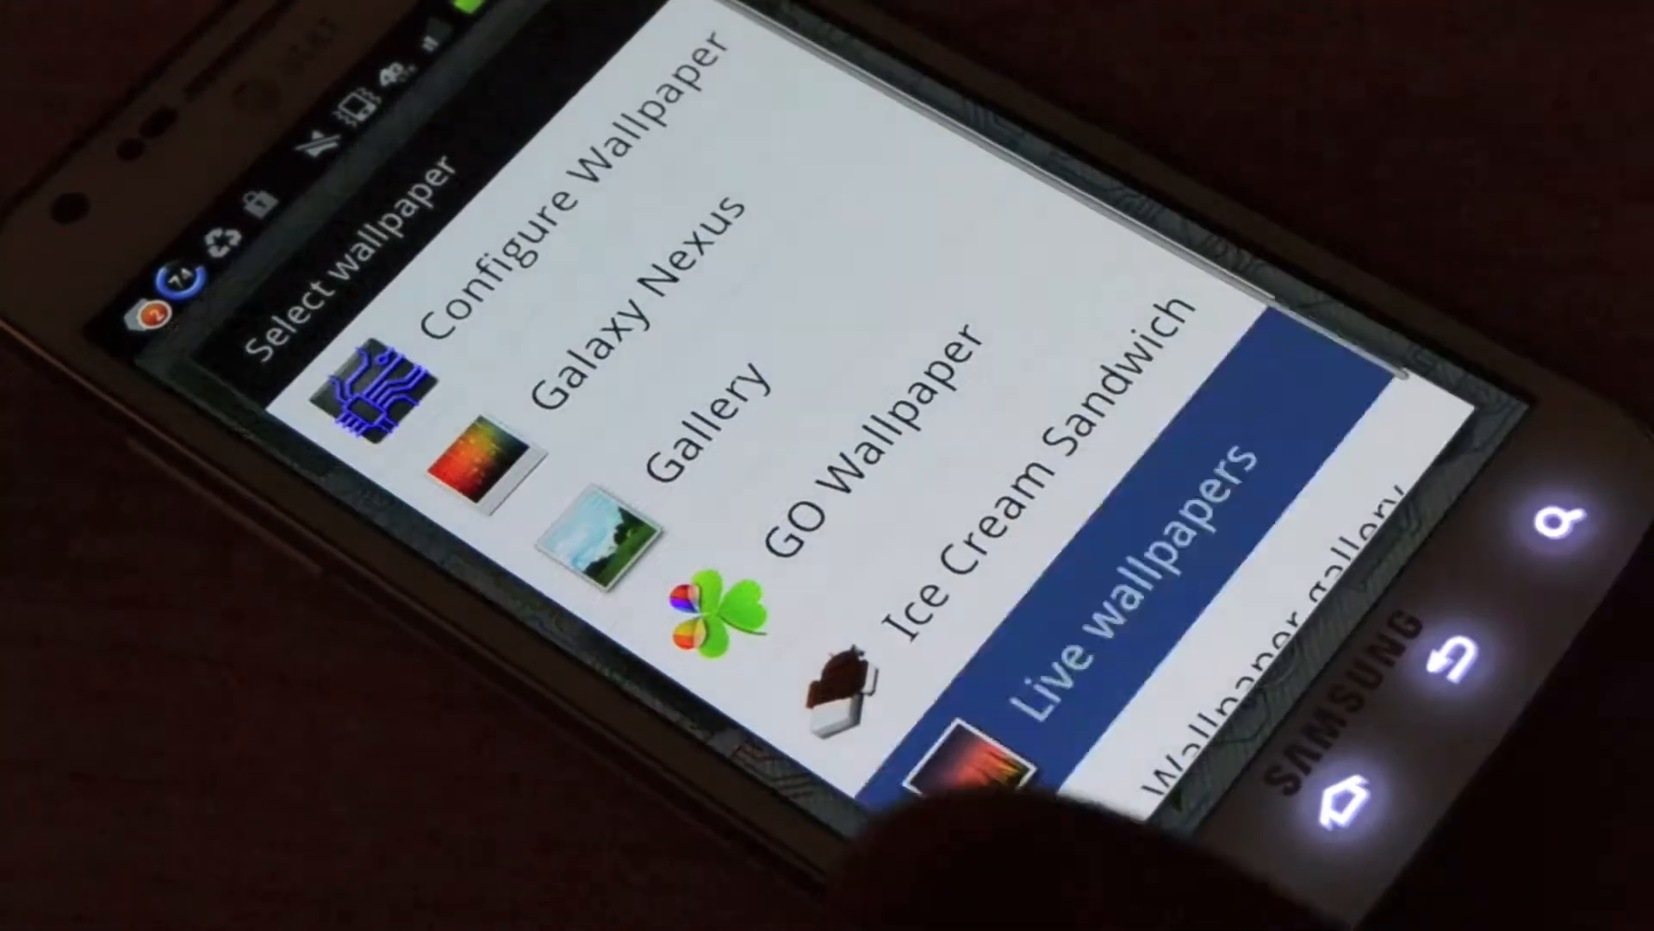